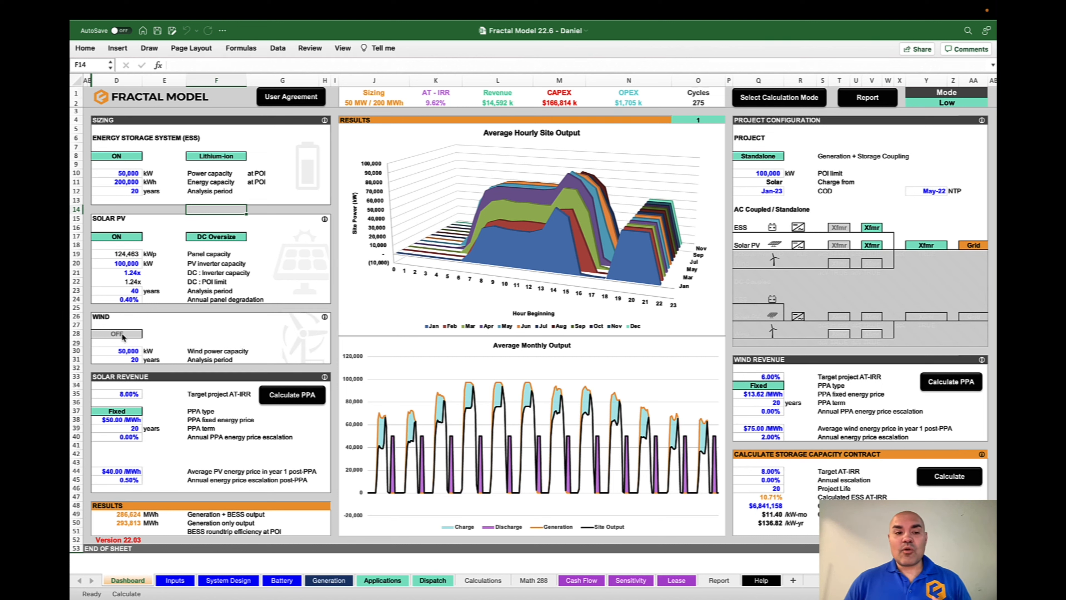
Turn Wind generation ON on the Dashboard, then go to the Inputs sheet's CAPEX section
left_click(116, 333)
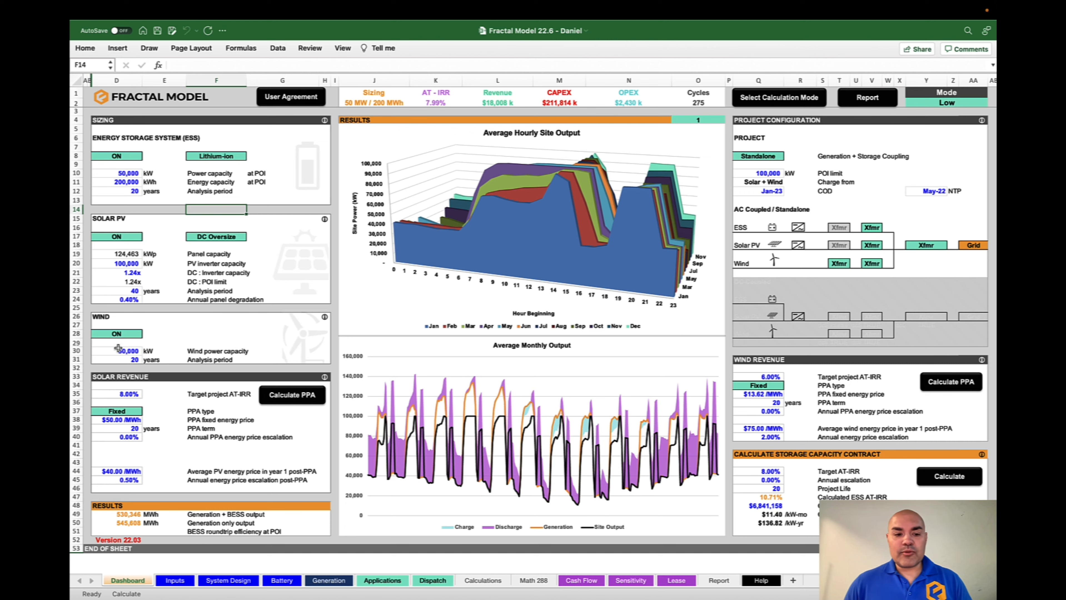
left_click(174, 580)
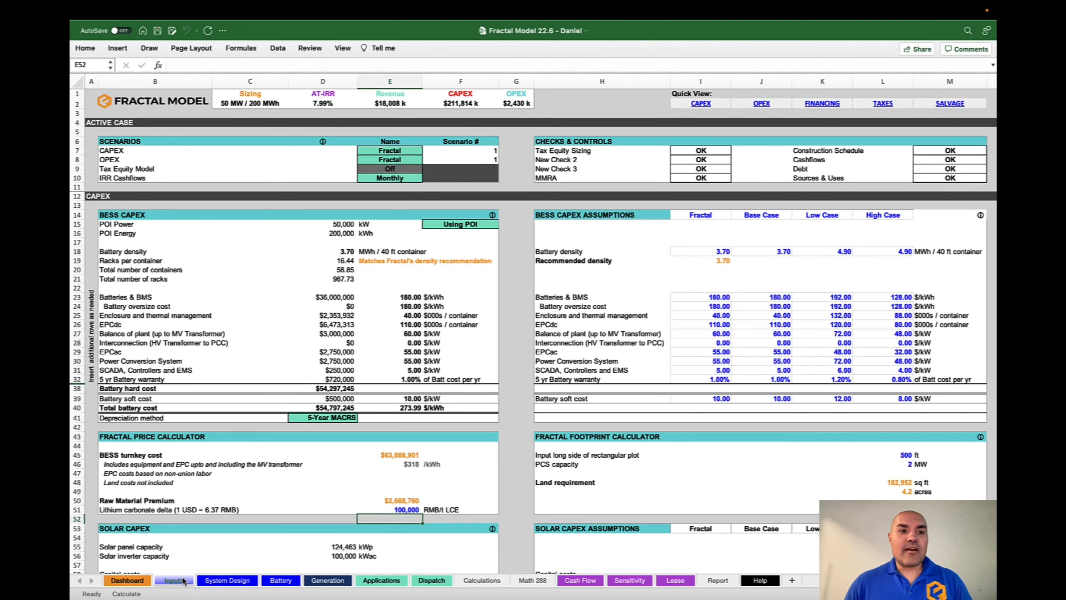
Review the System Design and Battery sheets, ending on the Generation sheet's hourly wind and solar table
left_click(227, 580)
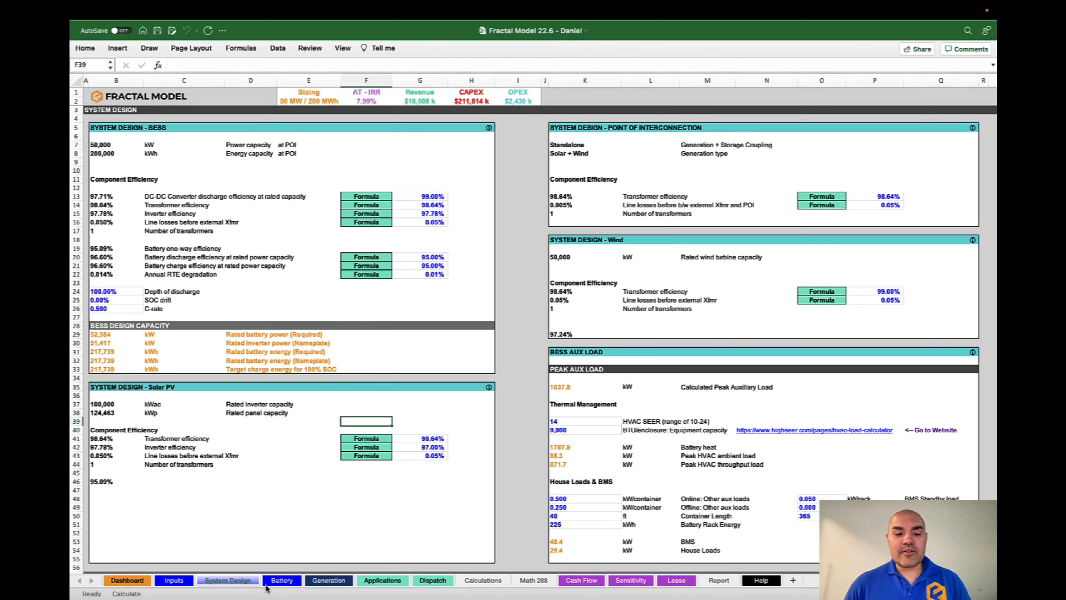
left_click(281, 580)
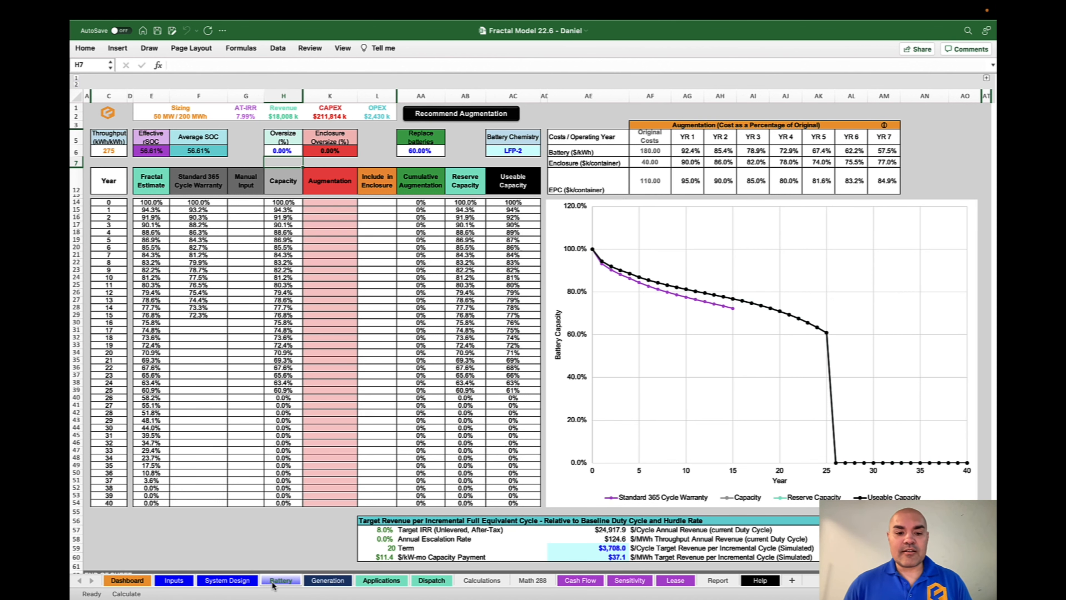
left_click(327, 580)
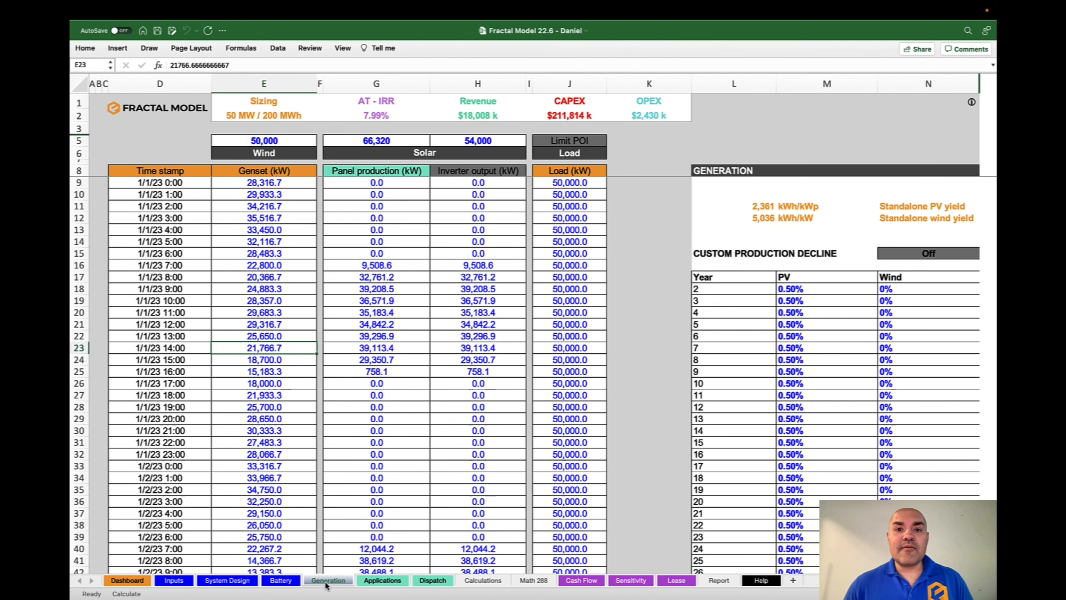
Review the Applications and Dispatch sheets, ending on the Cash Flow sheet's yearly CAPEX and revenue
left_click(381, 580)
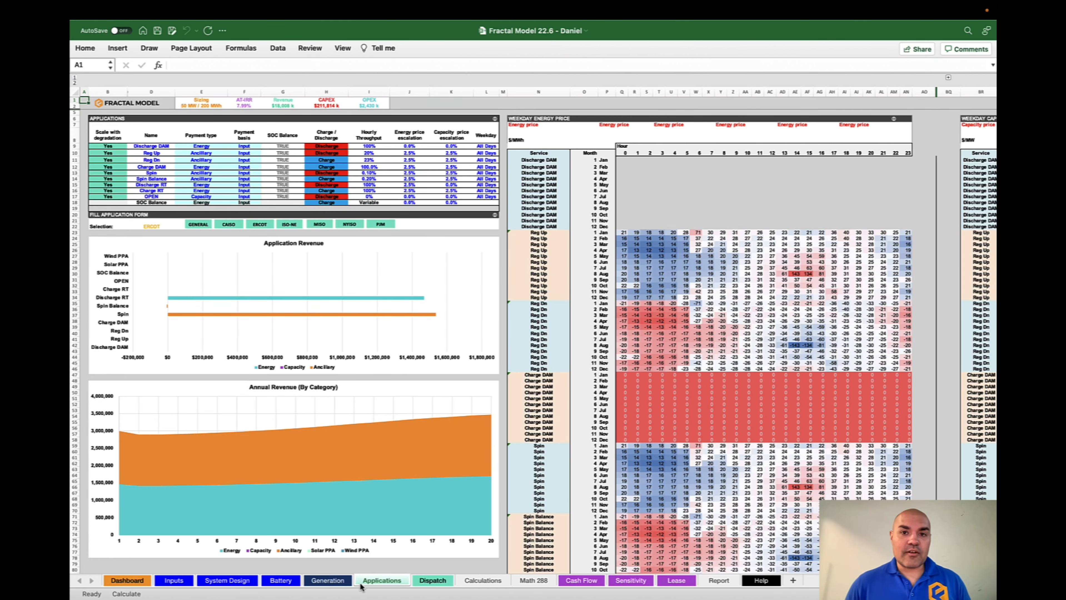
left_click(432, 580)
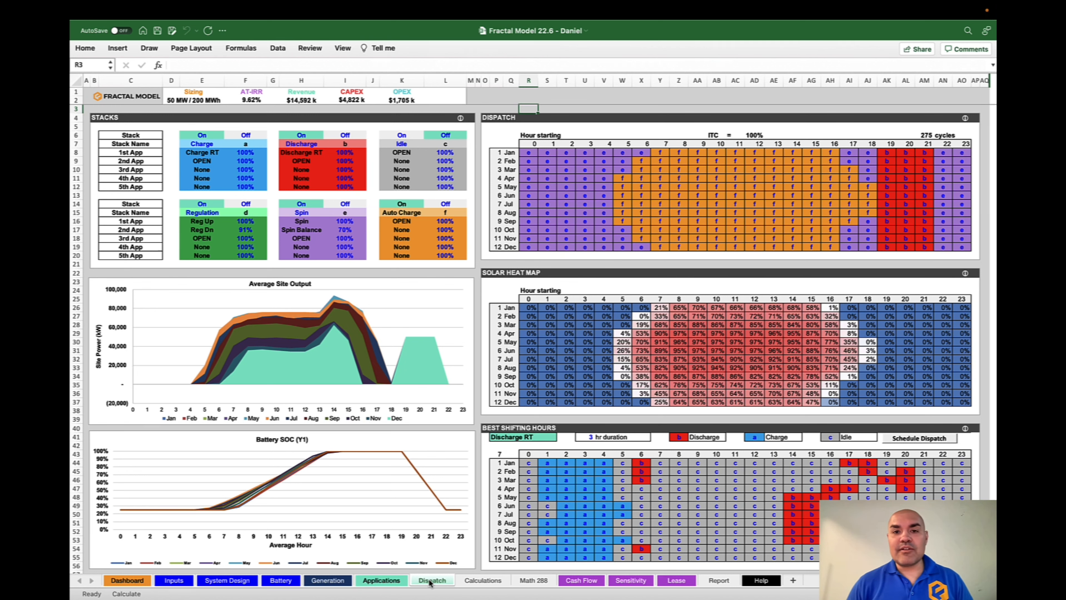
left_click(579, 580)
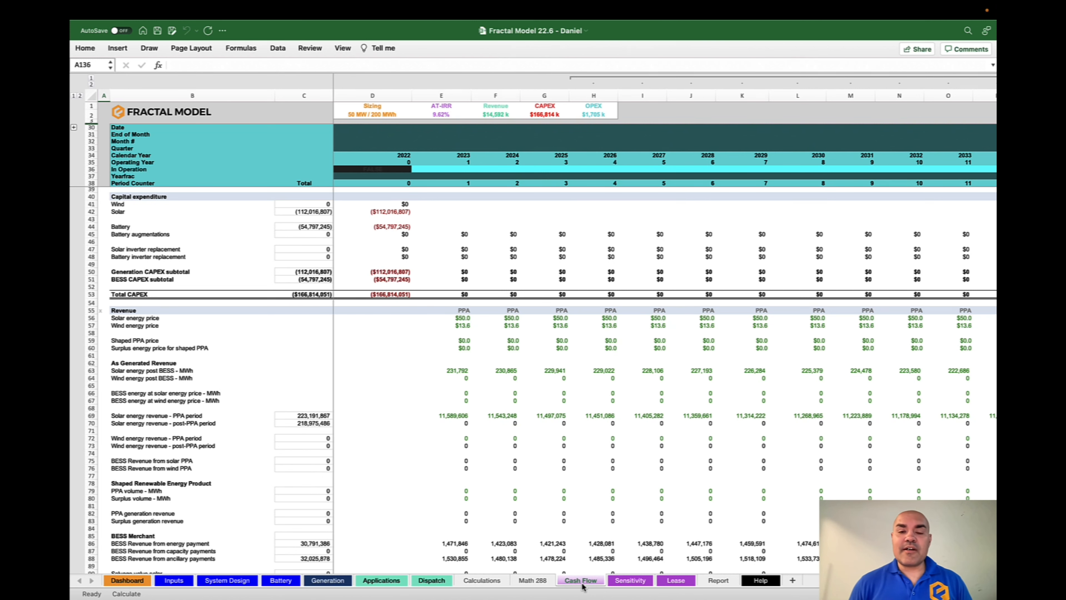
On the Sensitivity sheet enable the Preventive Maintenance escalator at 10% year 2, then view the Lease sheet
left_click(629, 581)
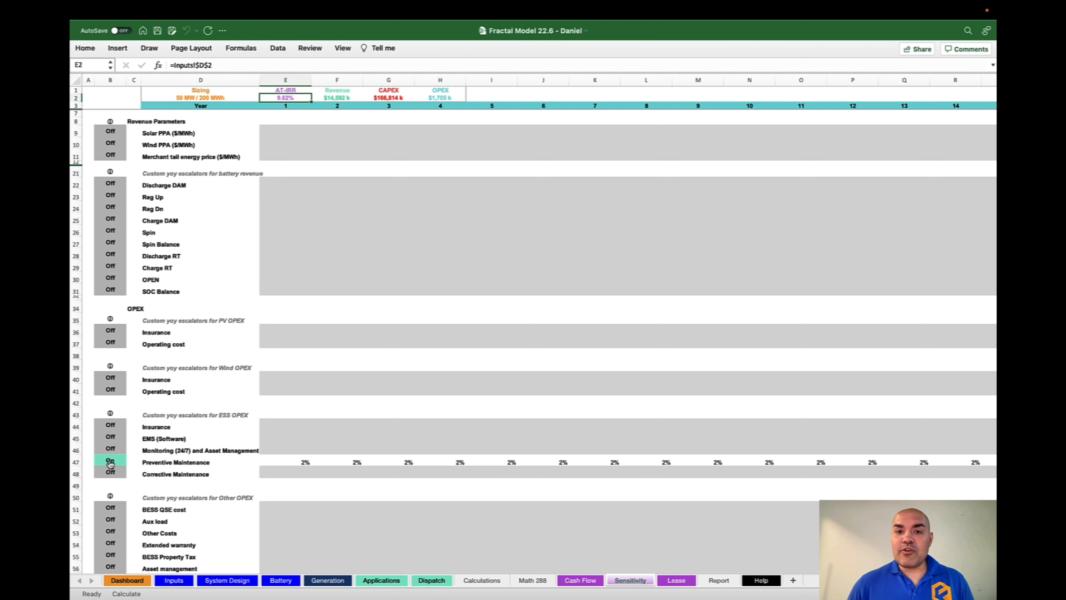
left_click(315, 304)
type("10")
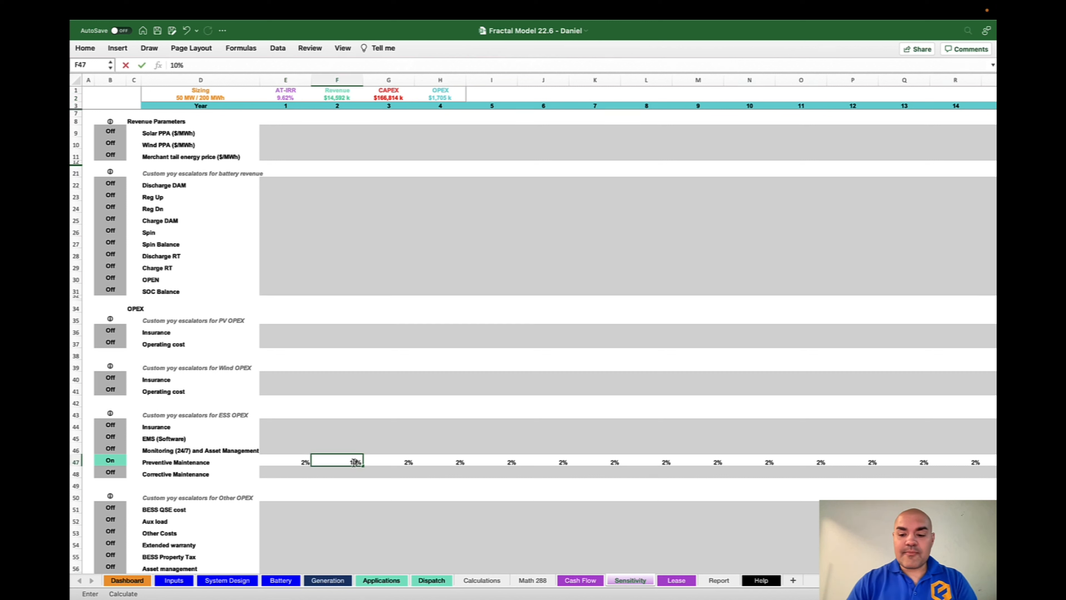
key("Return")
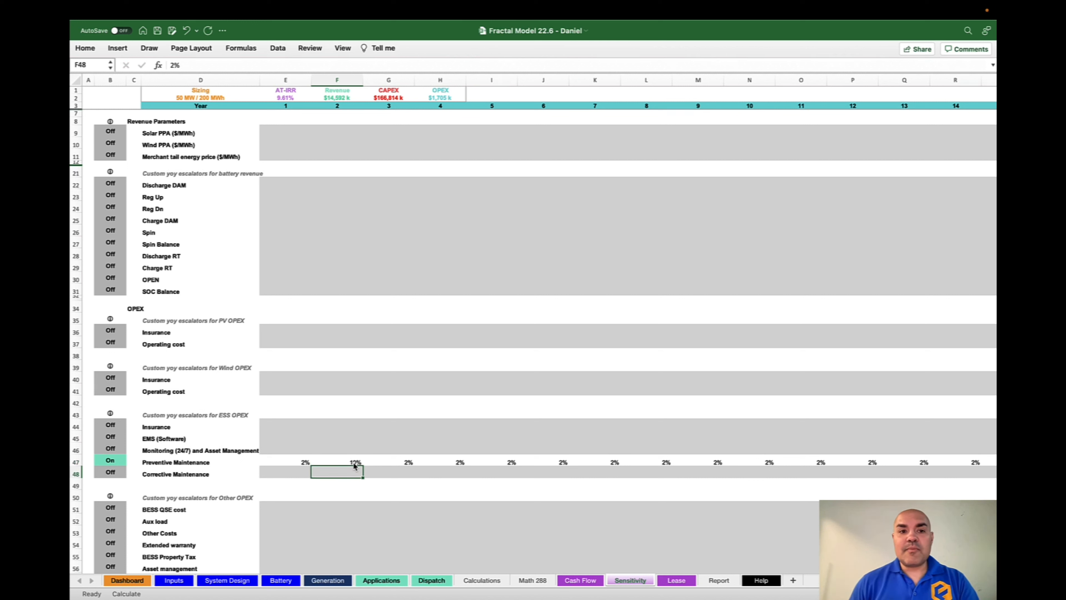
left_click(673, 580)
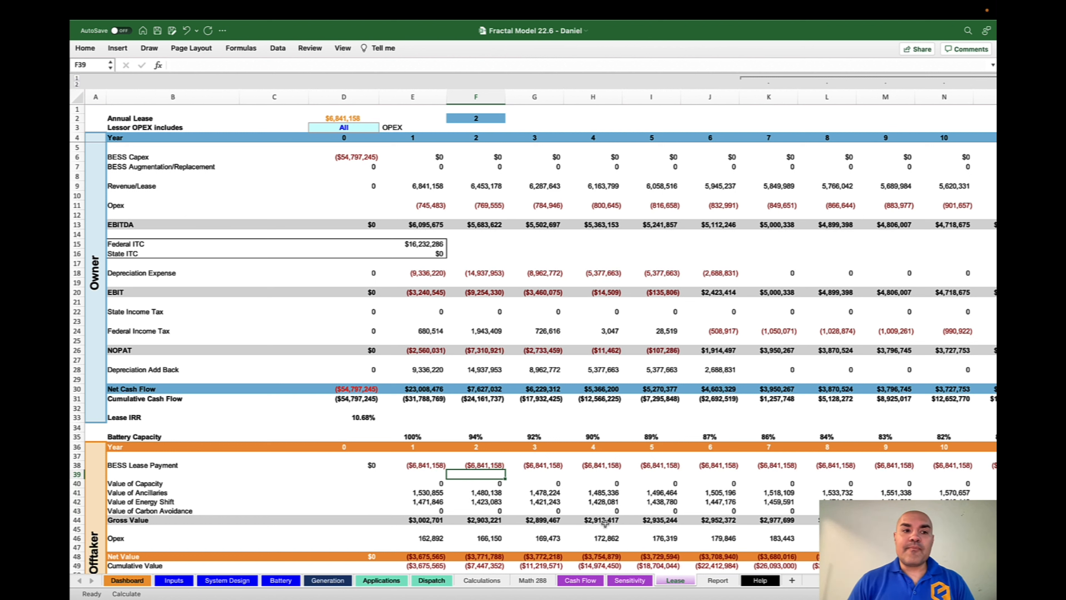
View the project Report sheet, then return to the Inputs sheet's BESS turnkey cost calculator
left_click(716, 581)
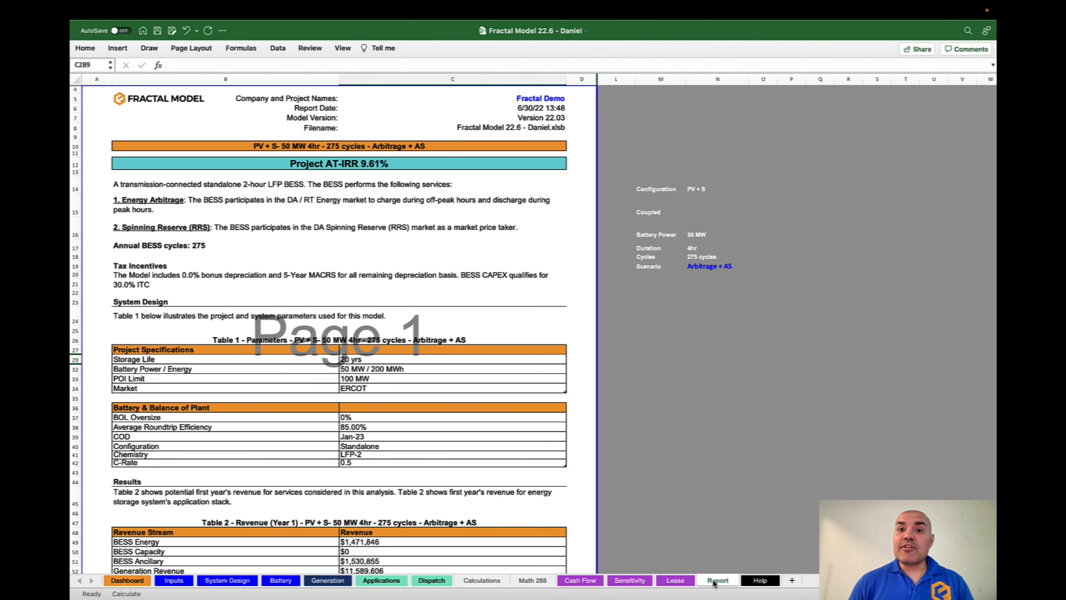
left_click(174, 580)
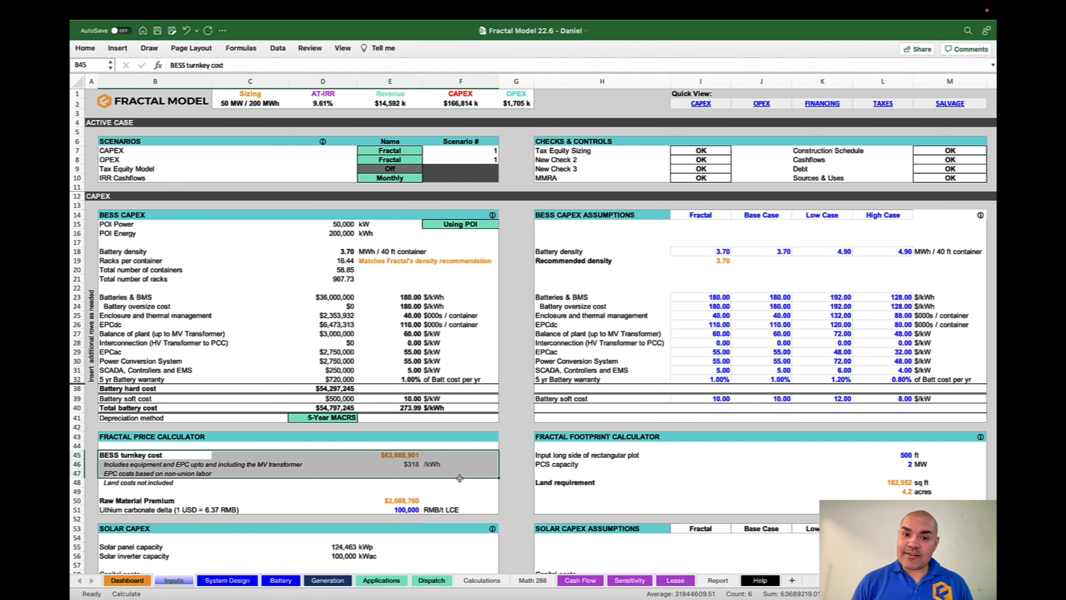
mouse_move(390, 492)
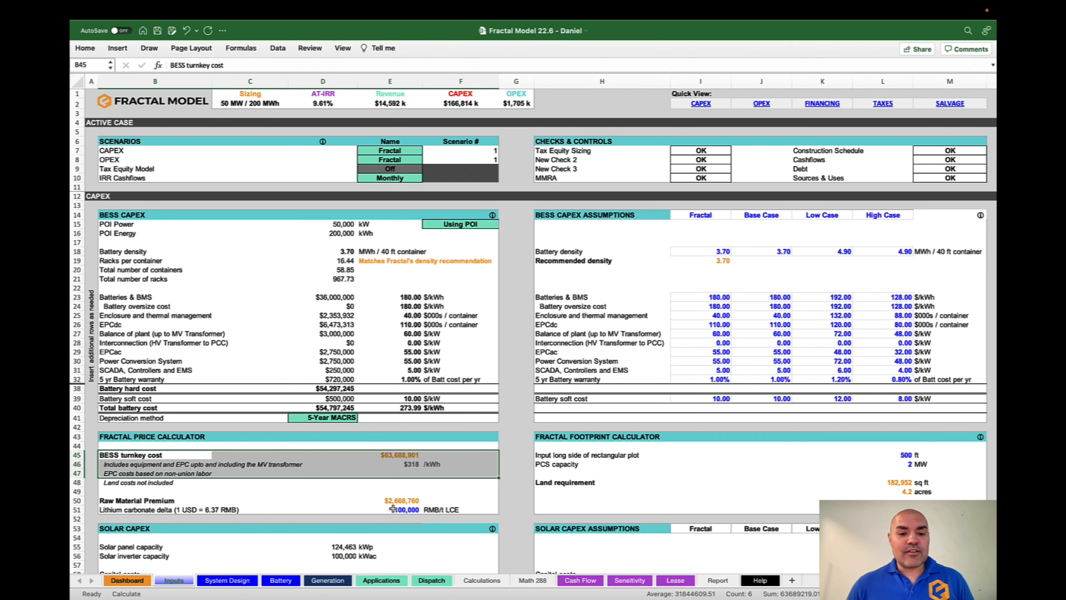
Set the lithium carbonate delta in E51 to 120000 RMB/t LCE
left_click(404, 509)
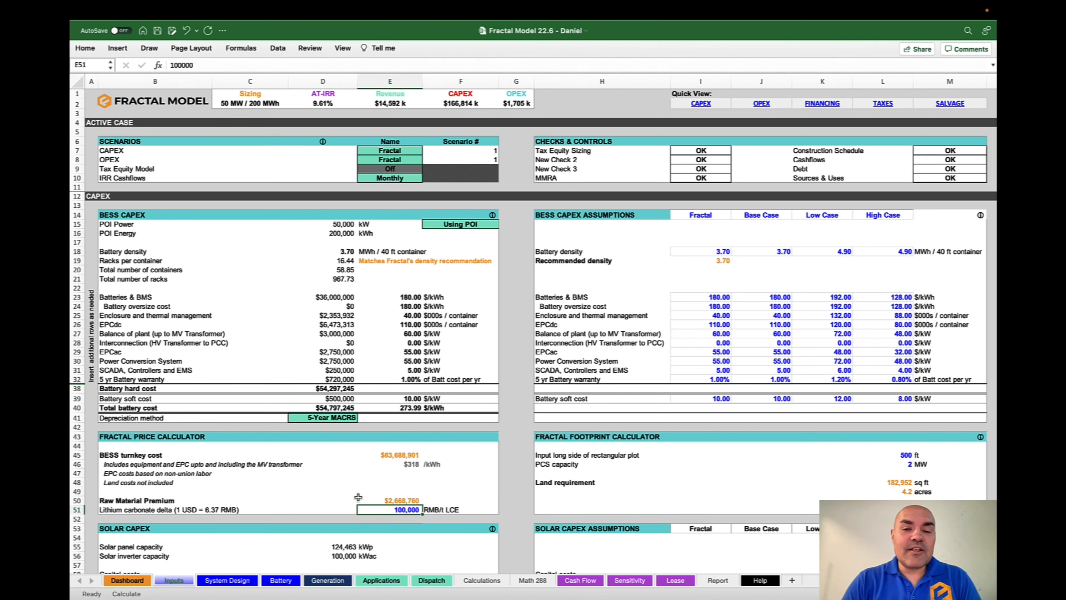
type("120000")
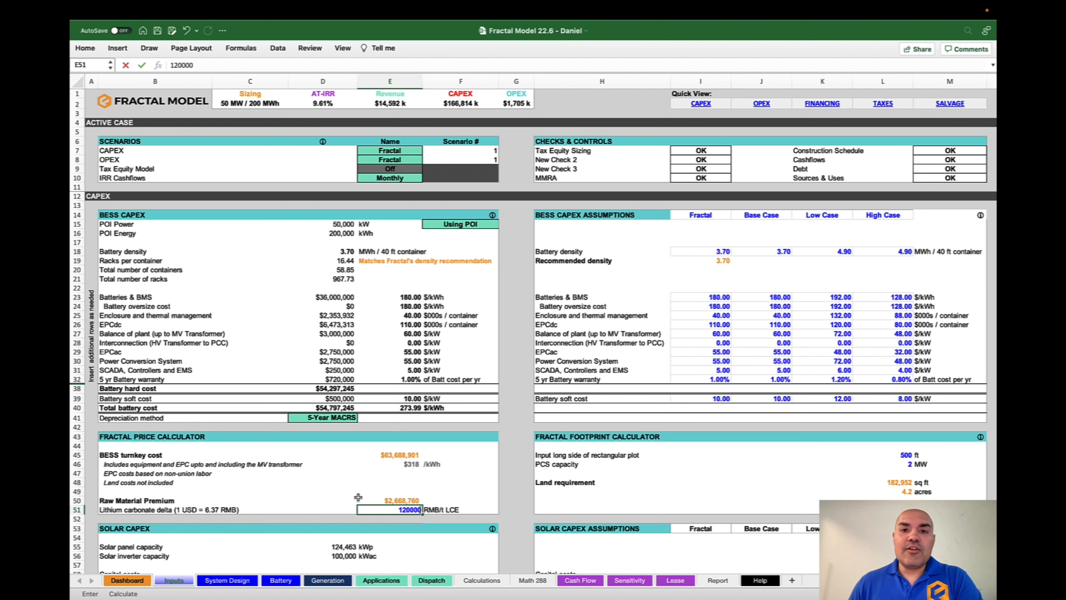
key("Return")
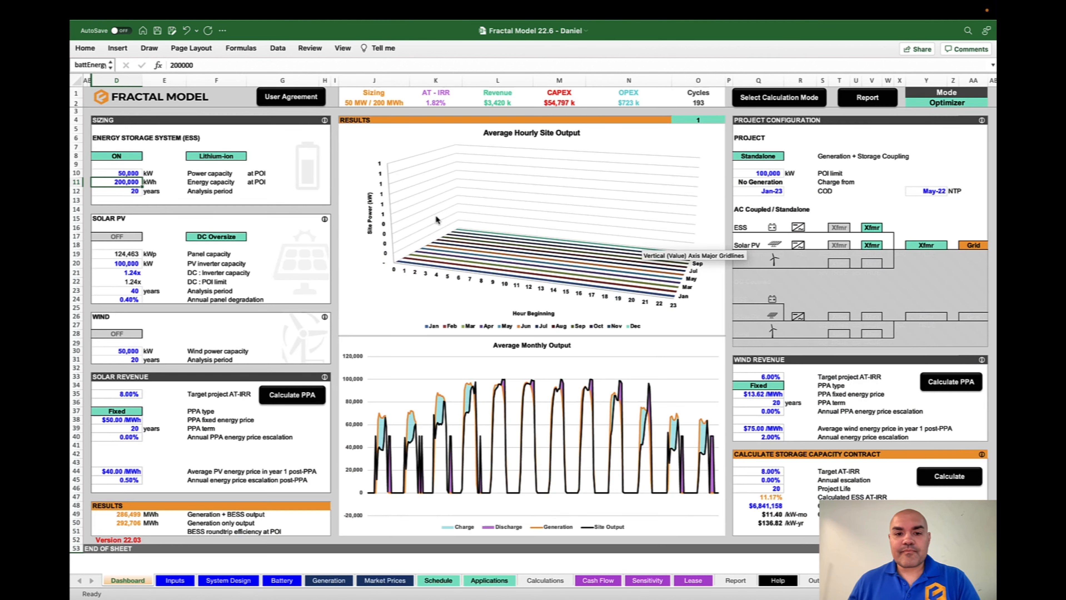
mouse_move(727, 128)
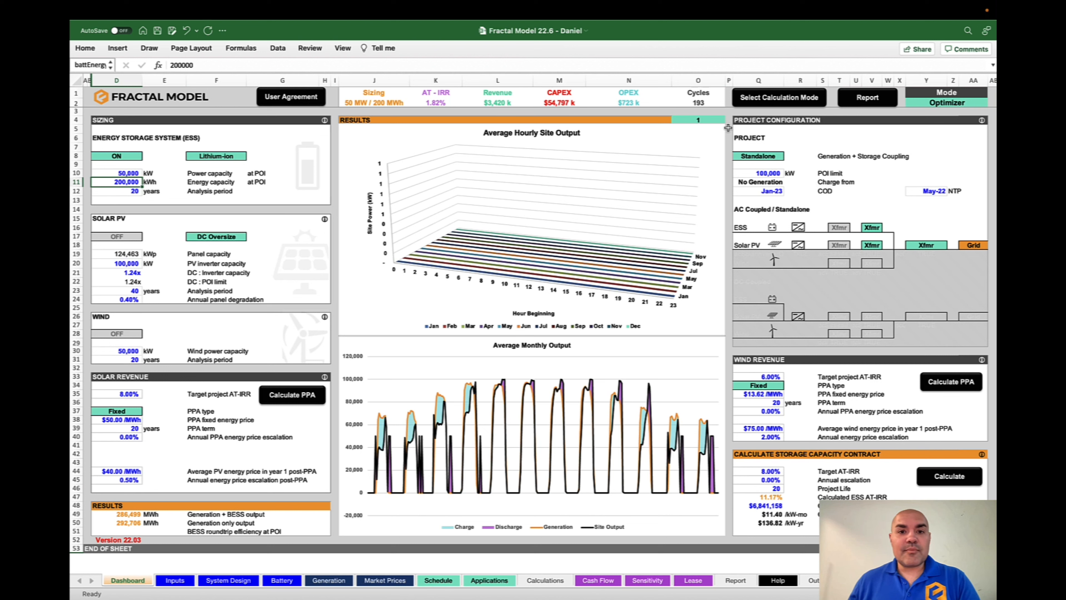
Choose Optimizer calculation mode with Hourly Co-optimization in the Select Calculation Mode dialog
left_click(779, 97)
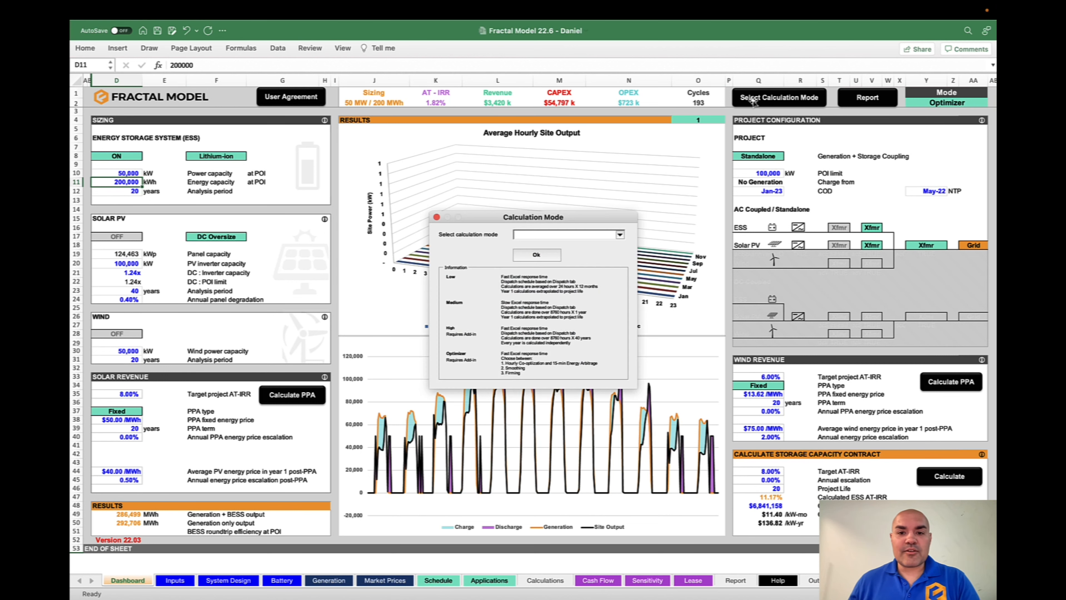
left_click(618, 234)
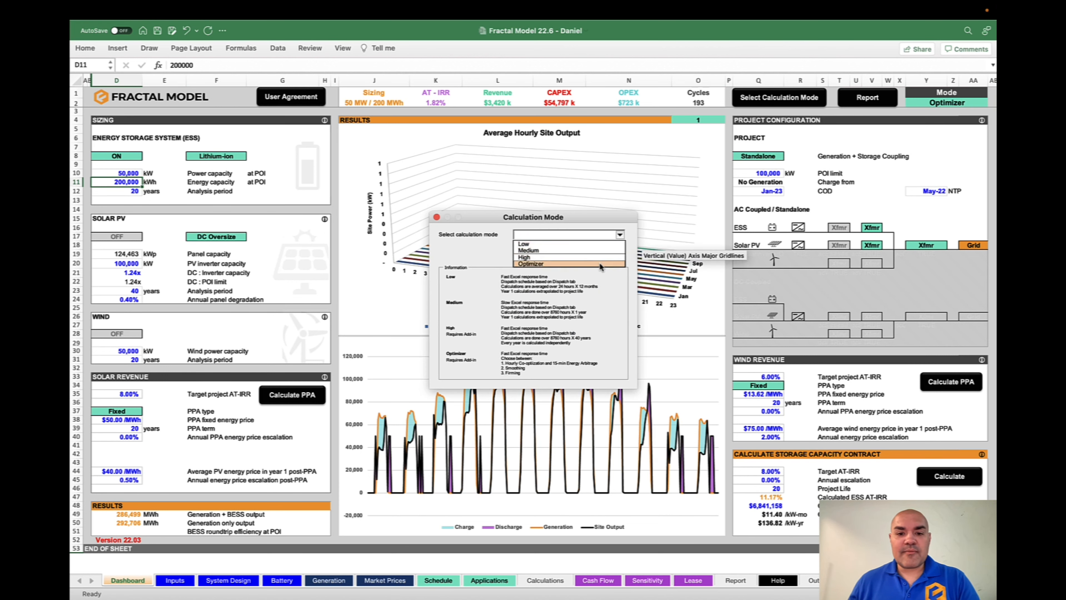
left_click(530, 264)
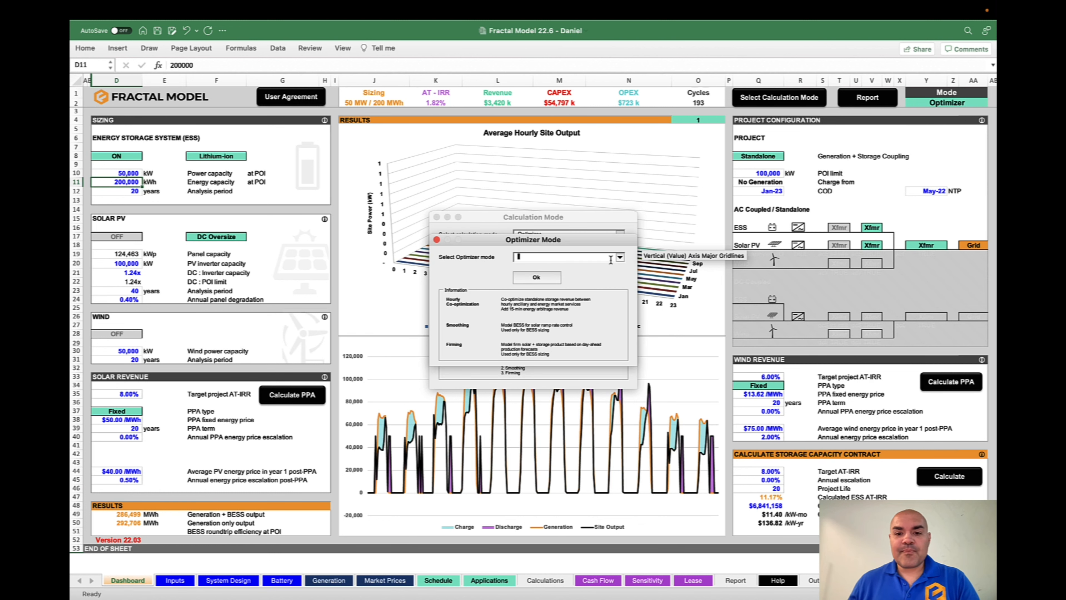
left_click(617, 258)
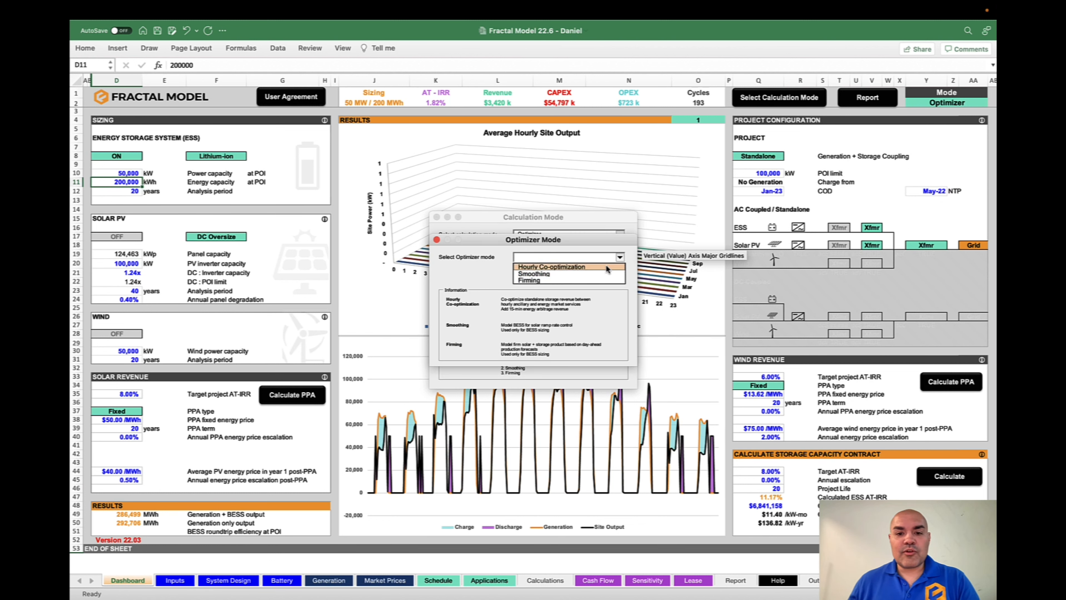
left_click(551, 265)
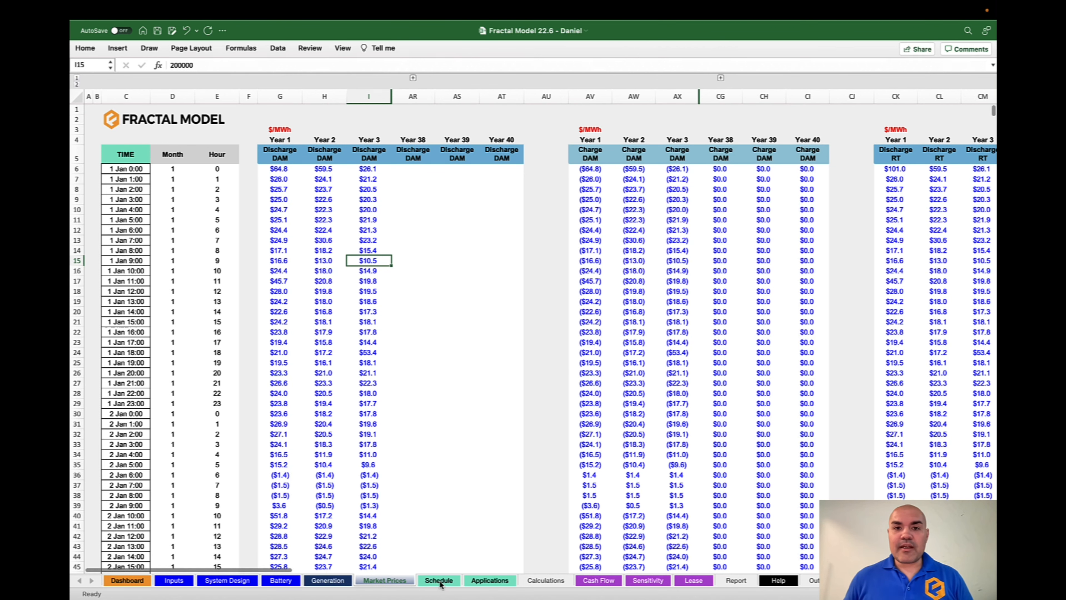
Show the Schedule sheet with the Fractal Model optimizer pane for simulation years 1 to 20
left_click(488, 580)
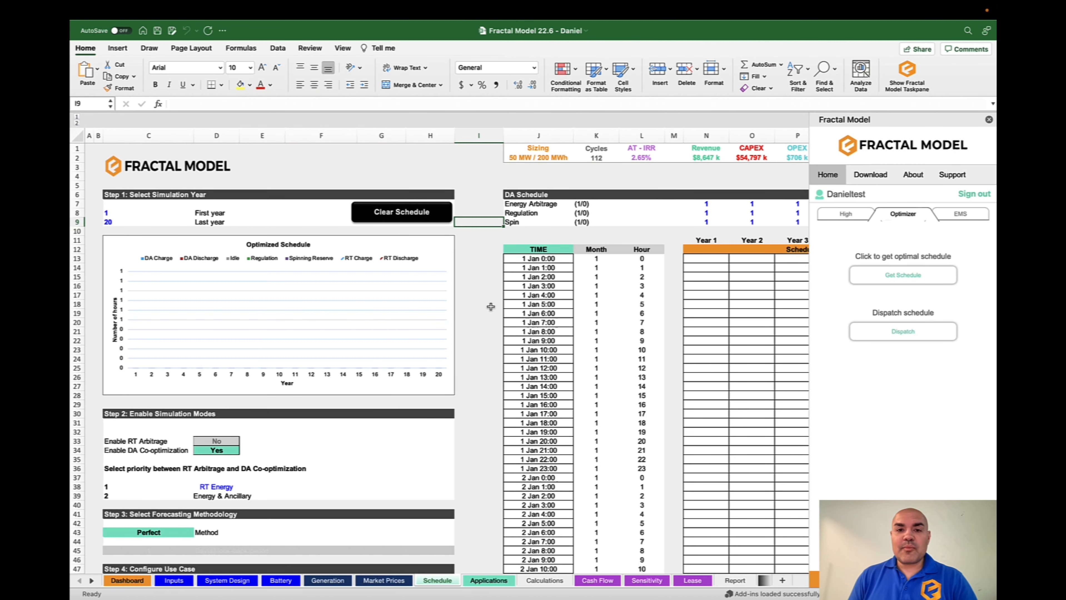
mouse_move(352, 284)
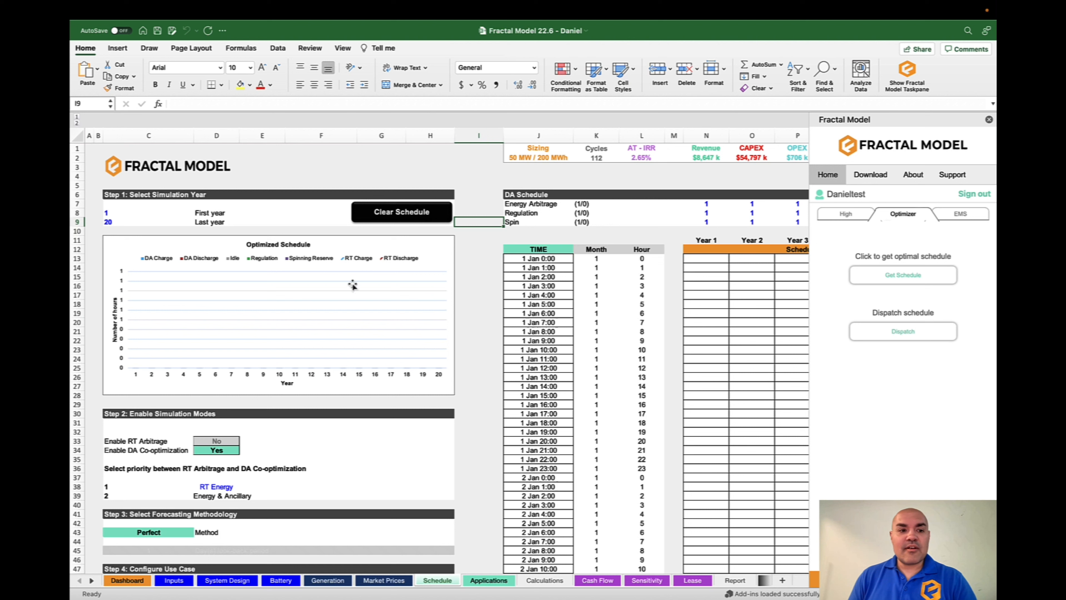
mouse_move(116, 213)
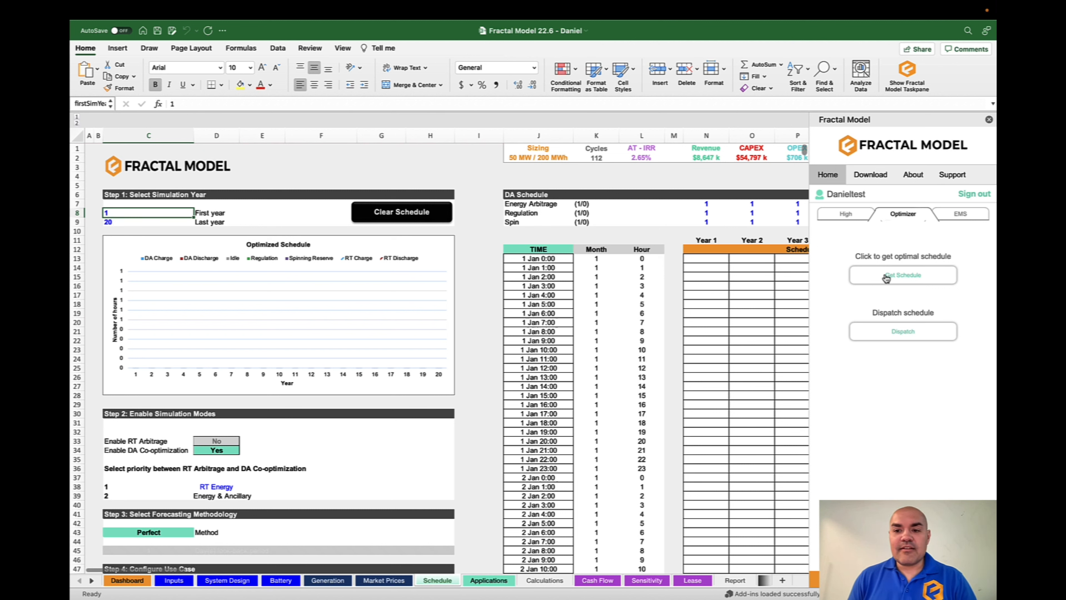
Get the optimized schedule for years 1–20 and return to the Dashboard to see the storage output
left_click(902, 275)
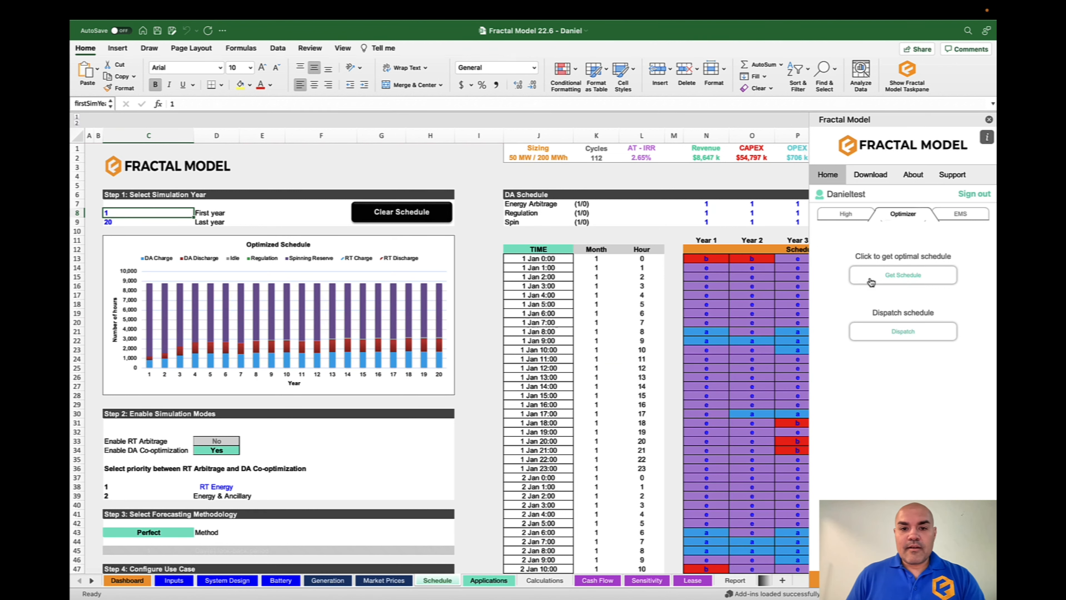
mouse_move(871, 282)
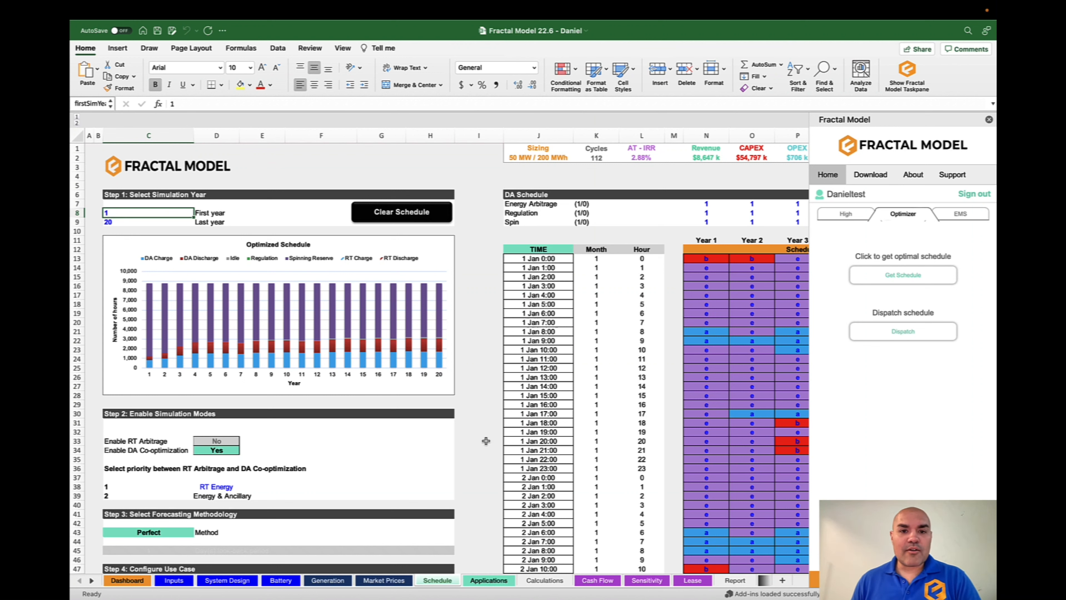
left_click(127, 580)
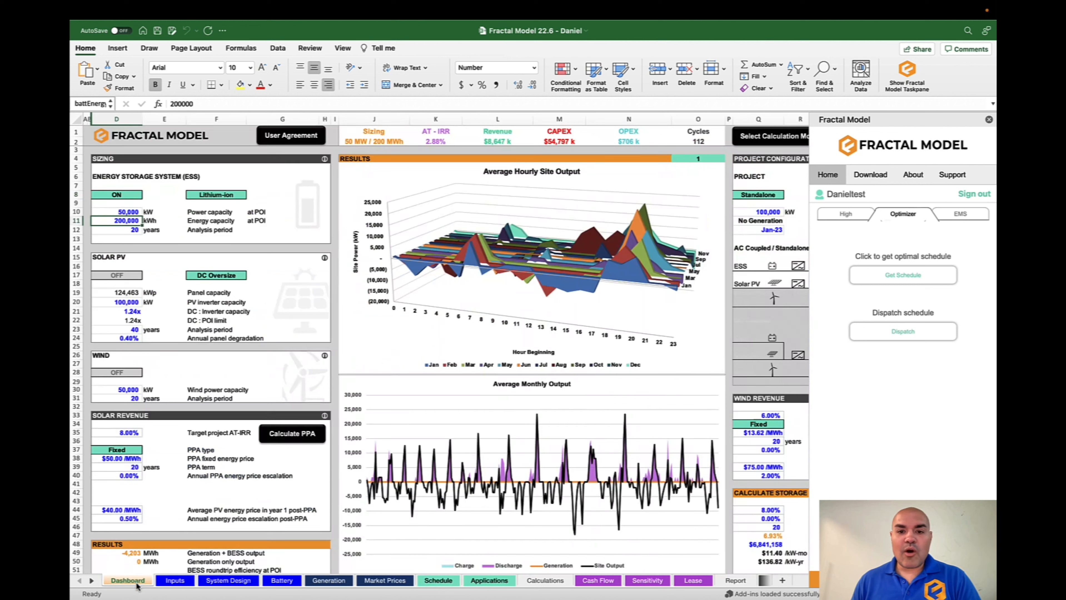